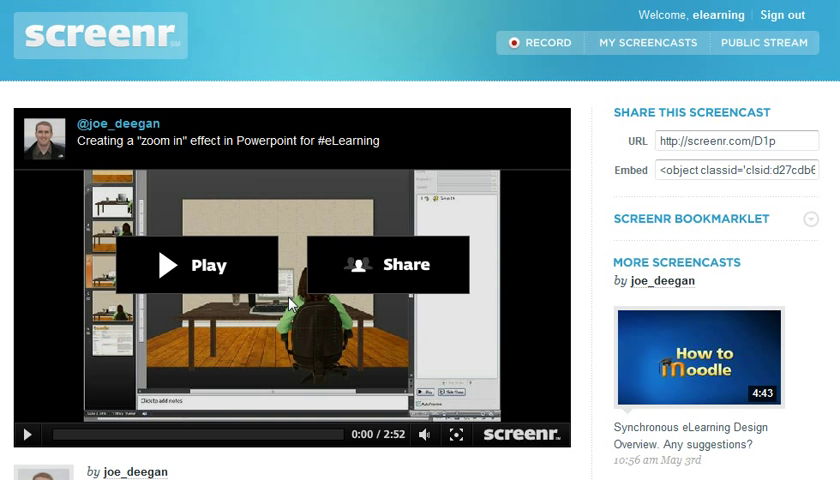
mouse_move(246, 318)
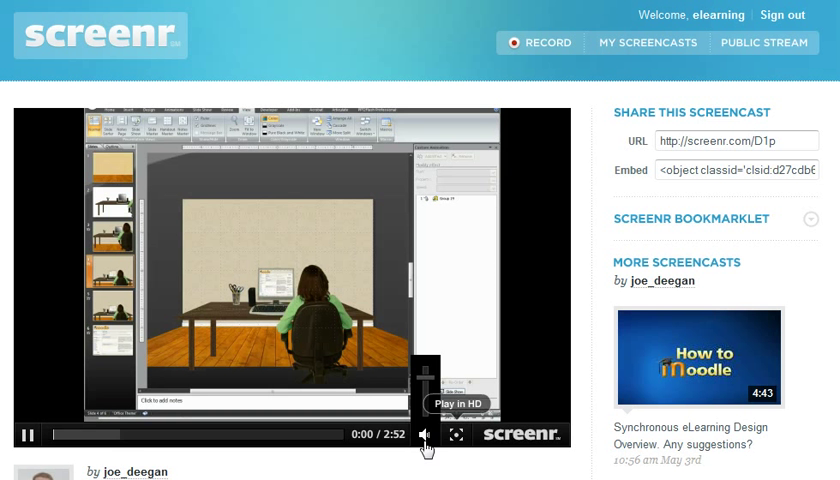
Play the Screenr screencast on creating a zoom-in effect for eLearning
click(33, 434)
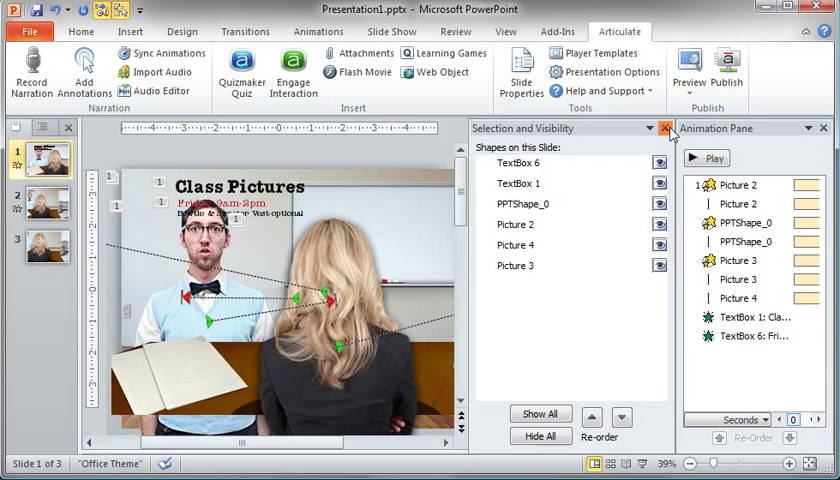
click(665, 128)
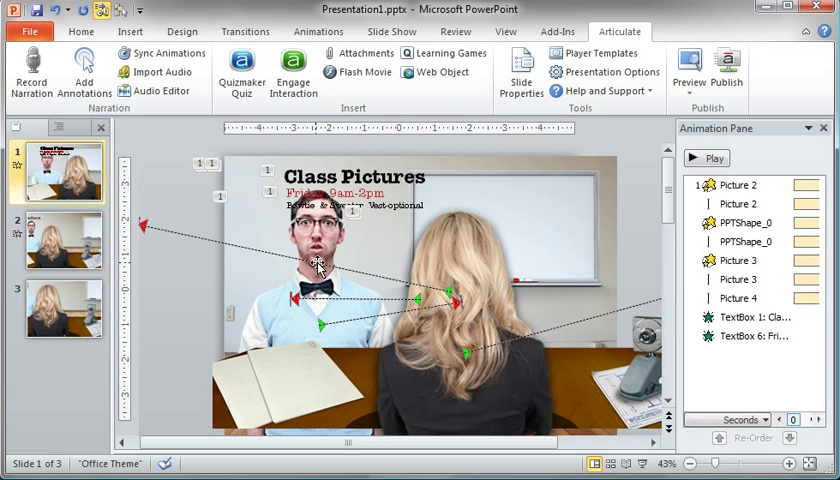
mouse_move(675, 343)
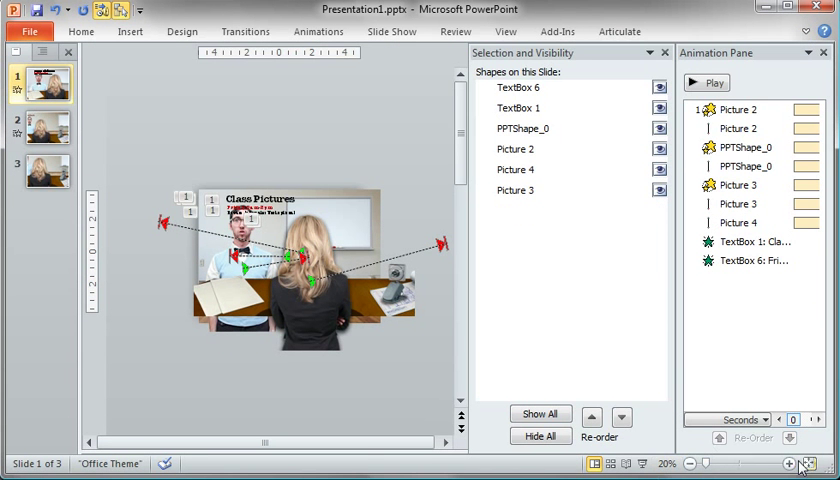
Hide the date text, Class Pictures title, man and woman layers, previewing the remaining animation
click(791, 463)
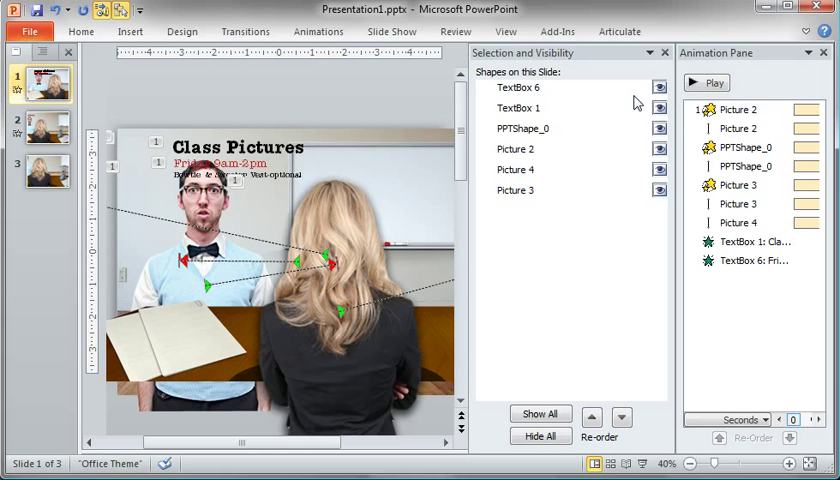
click(659, 87)
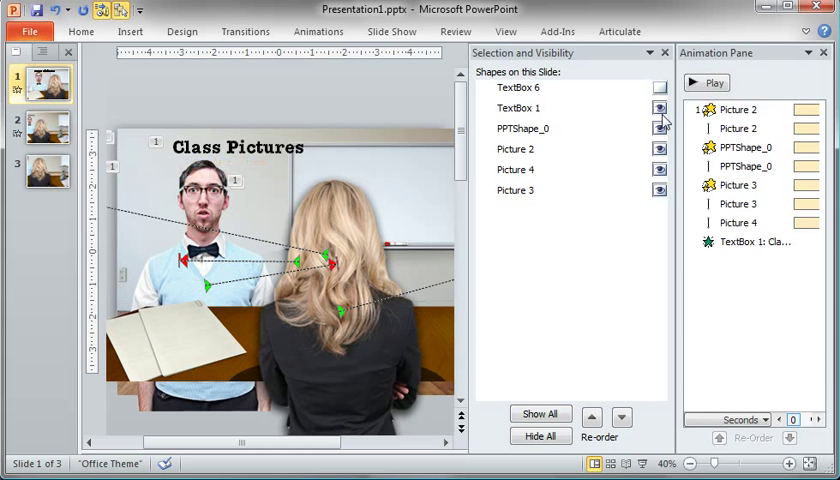
click(659, 108)
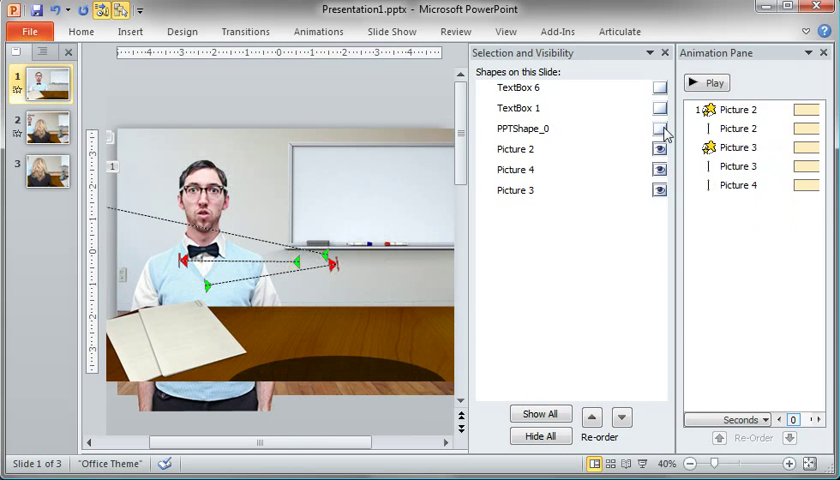
click(659, 128)
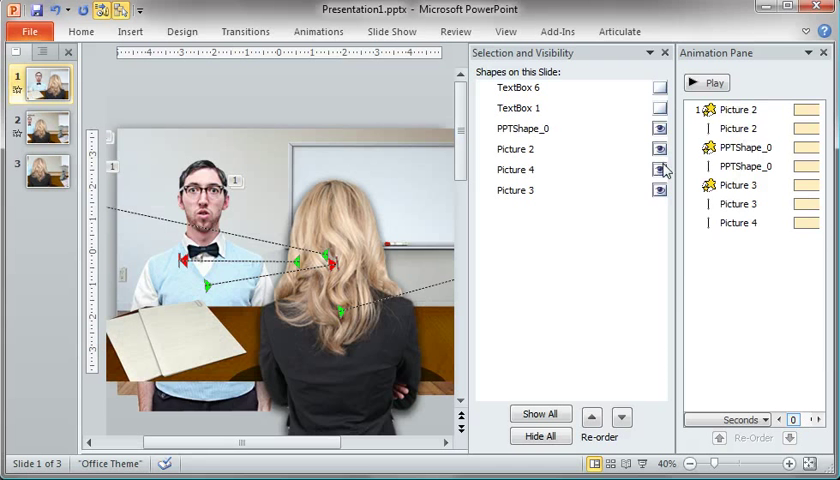
click(660, 169)
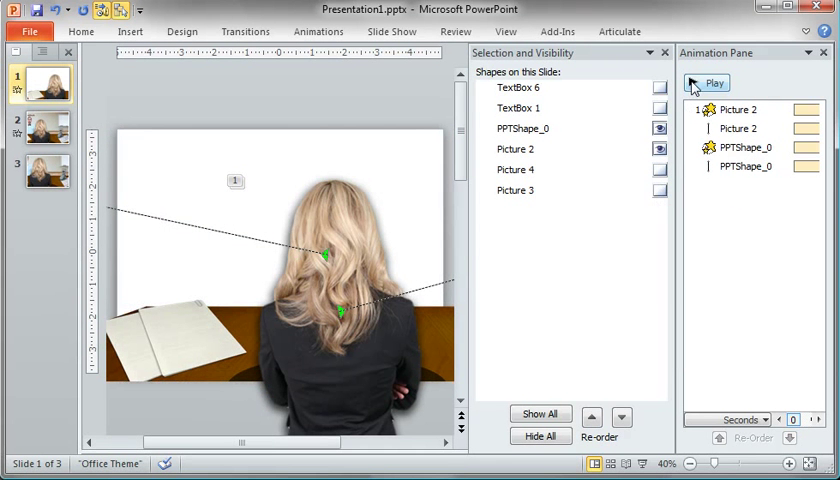
click(707, 83)
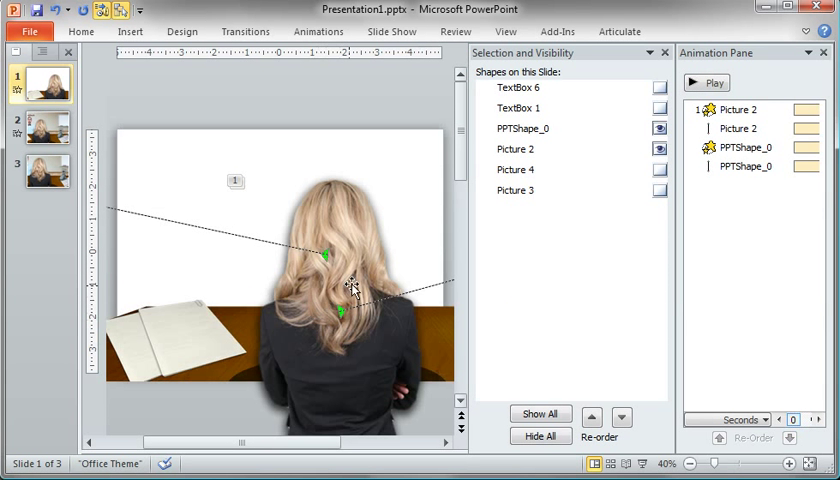
click(659, 128)
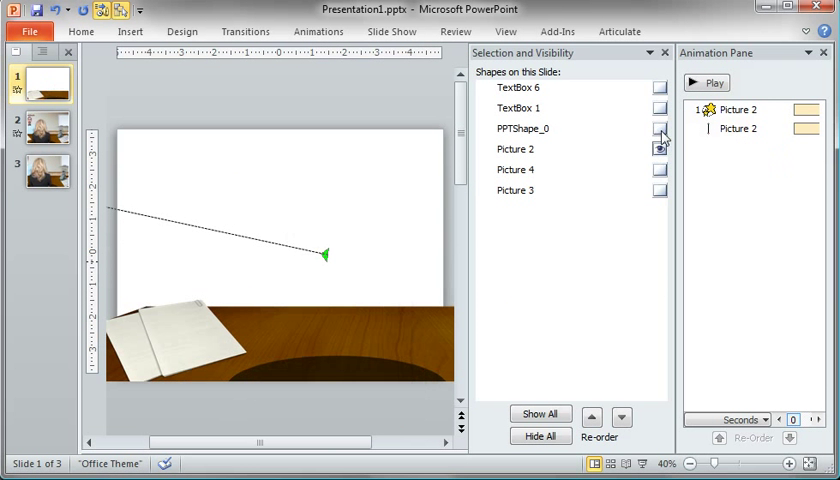
Select and zoom out on the desk picture, preview its animation, then unhide the woman layer
click(515, 148)
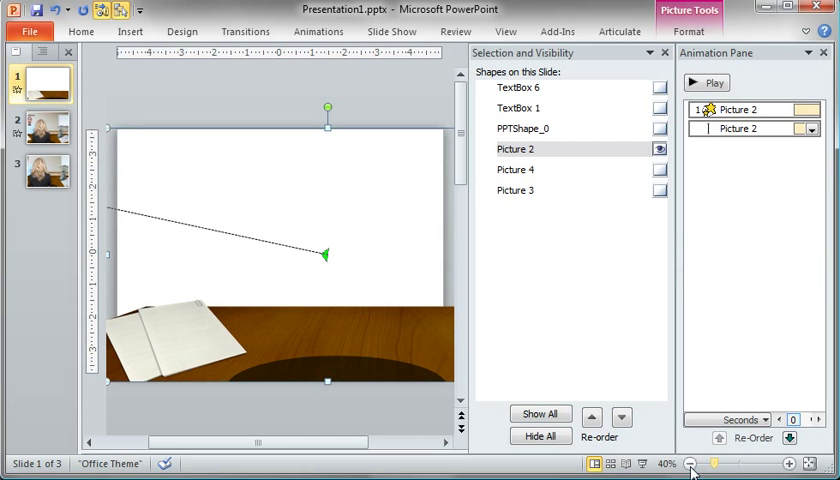
click(689, 463)
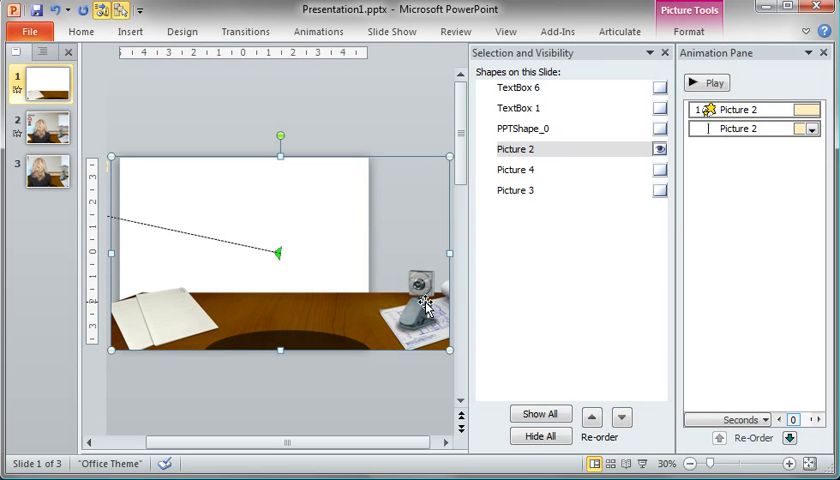
click(712, 82)
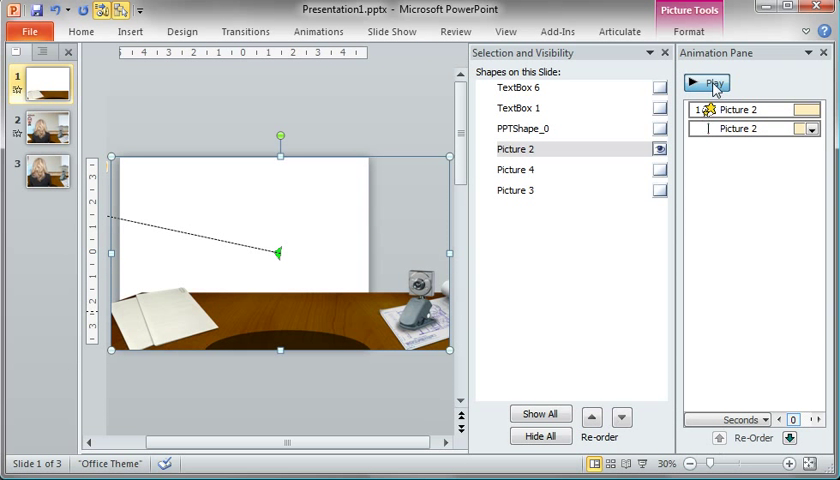
click(706, 82)
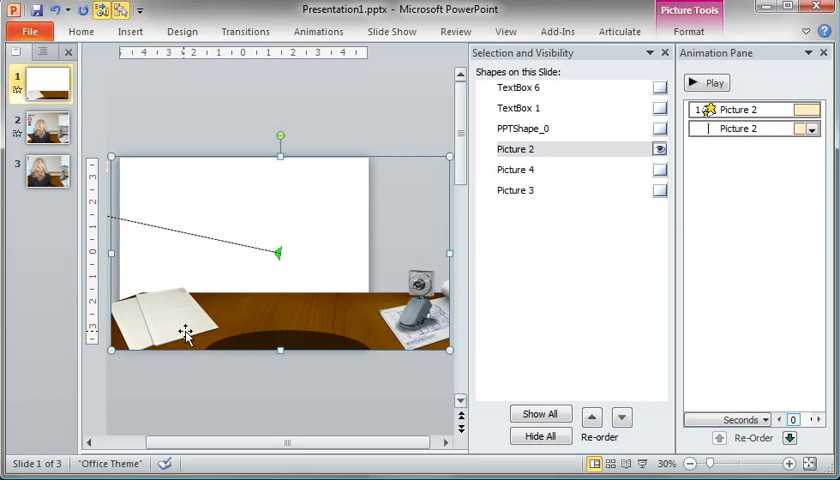
mouse_move(367, 315)
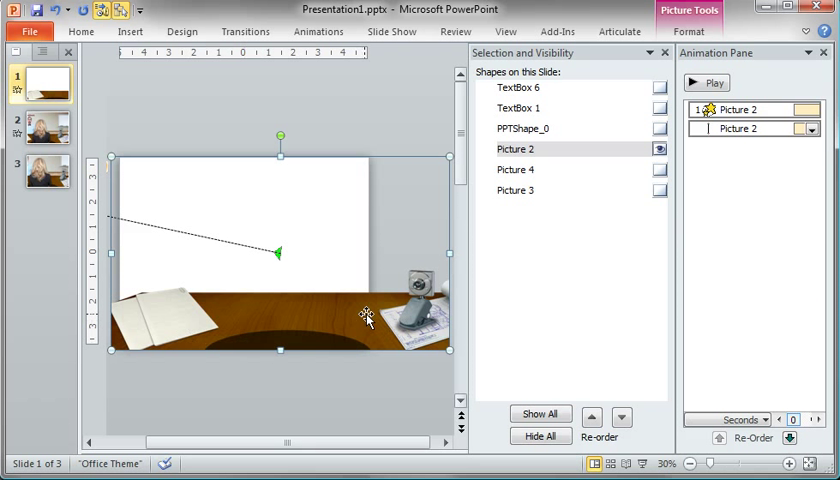
click(659, 128)
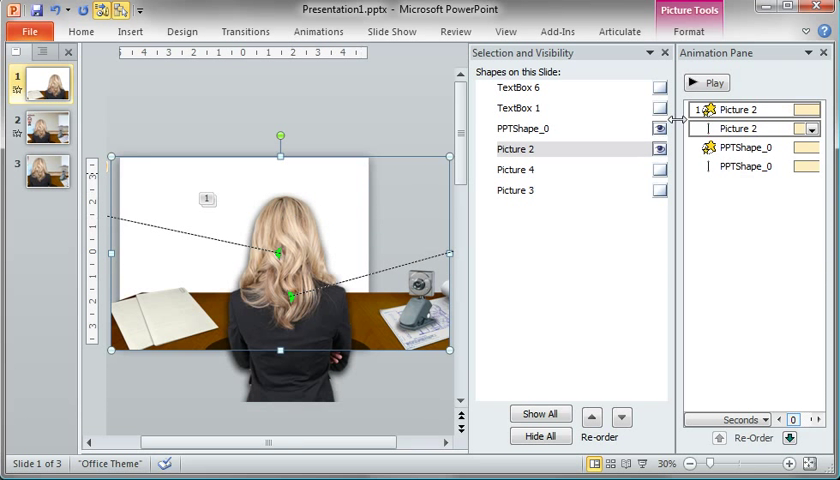
Preview the desk and woman animations together twice, stopping each playback
click(706, 82)
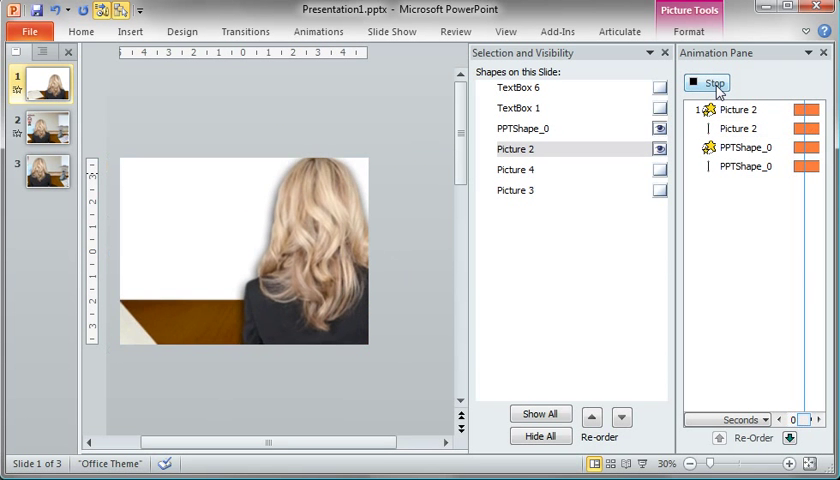
click(713, 83)
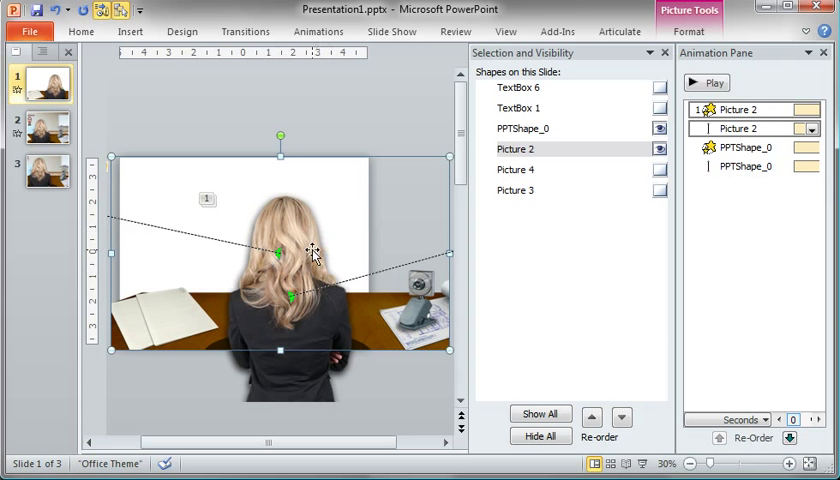
mouse_move(303, 278)
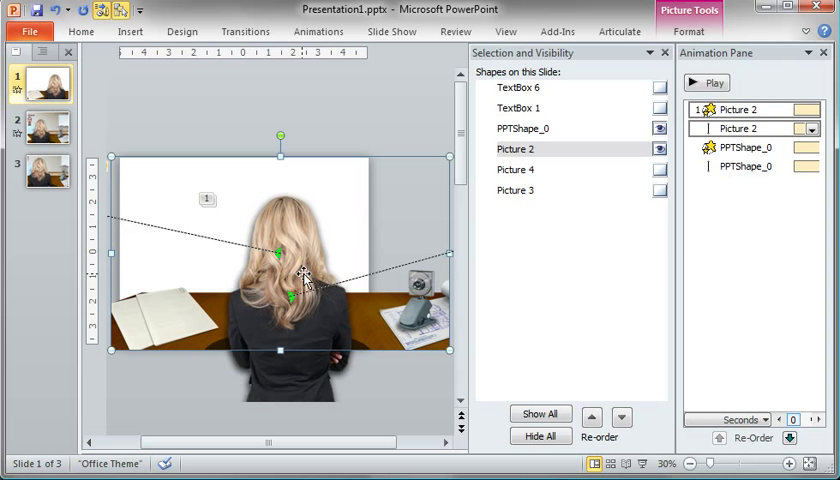
mouse_move(408, 318)
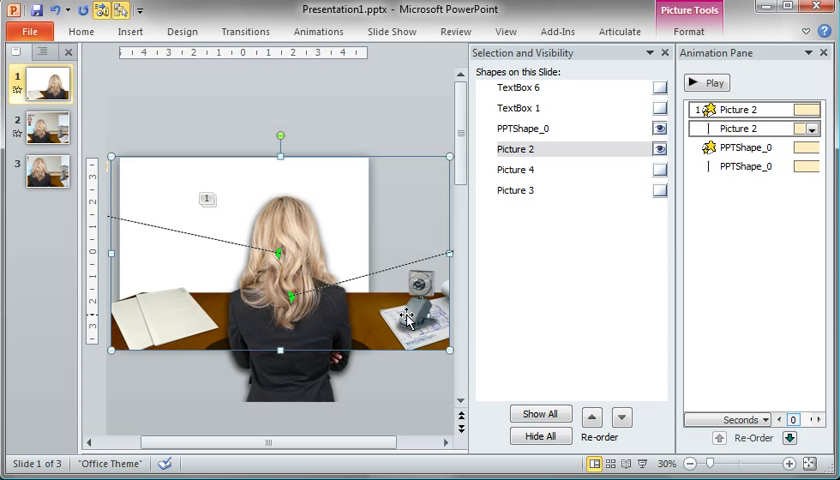
click(706, 82)
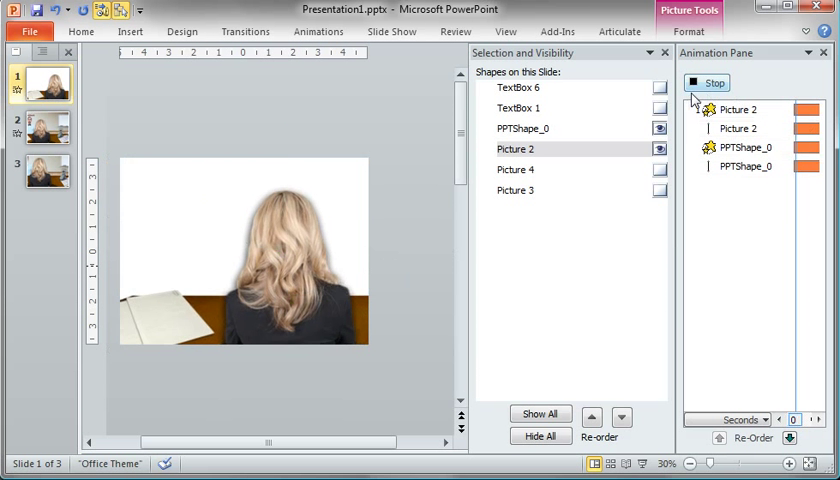
click(711, 83)
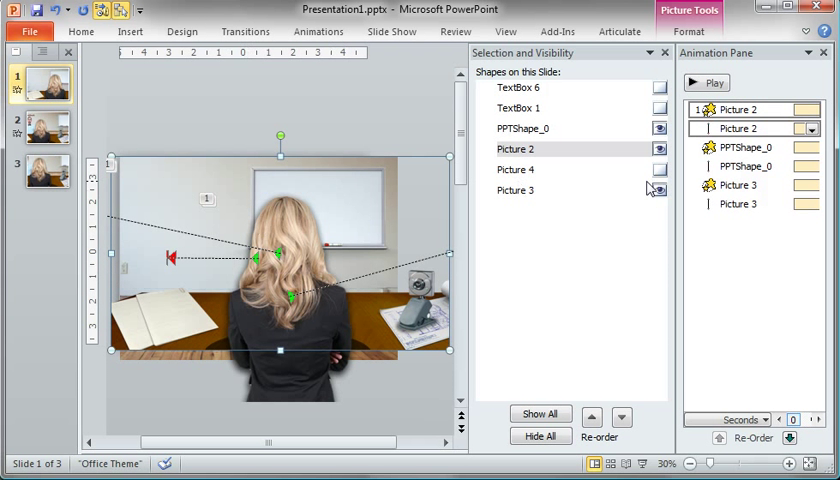
Show the office room background layer and preview all picture layers animating together
click(708, 82)
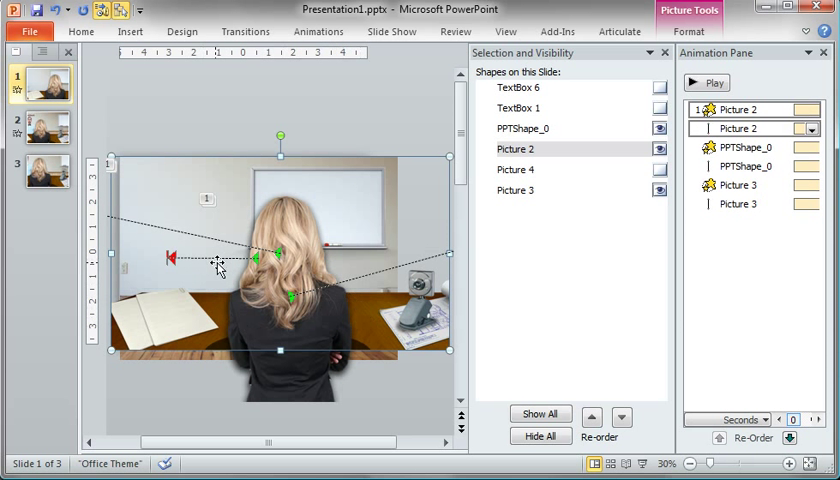
mouse_move(233, 193)
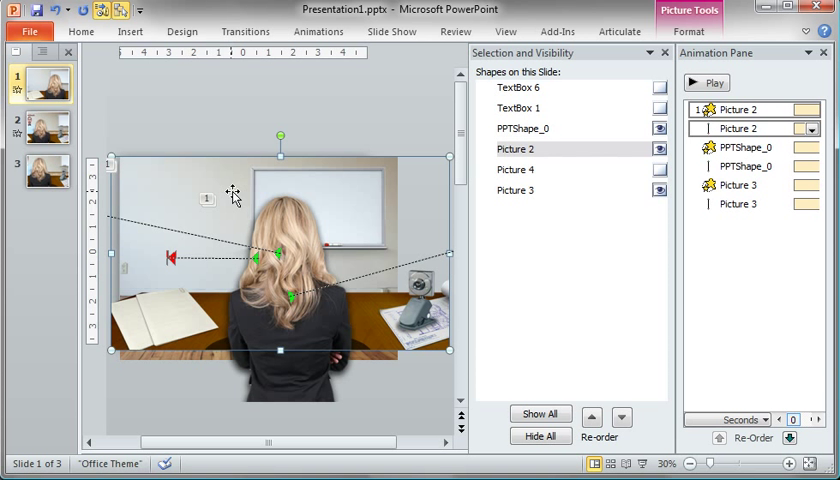
mouse_move(227, 245)
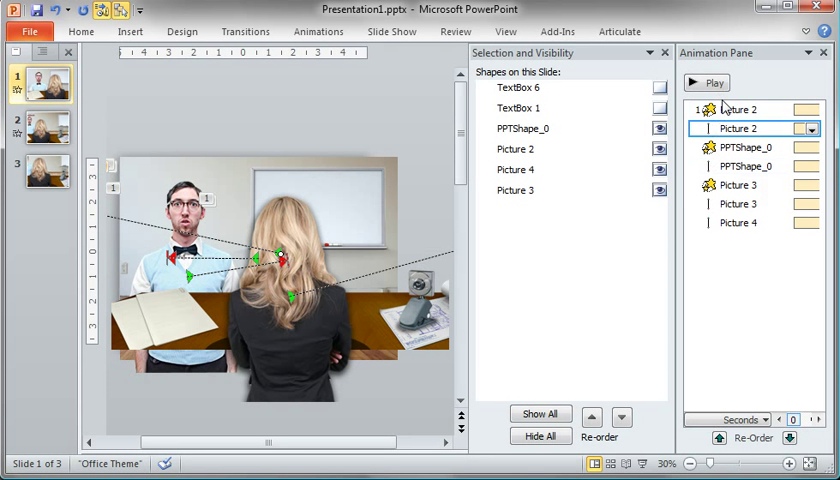
click(711, 82)
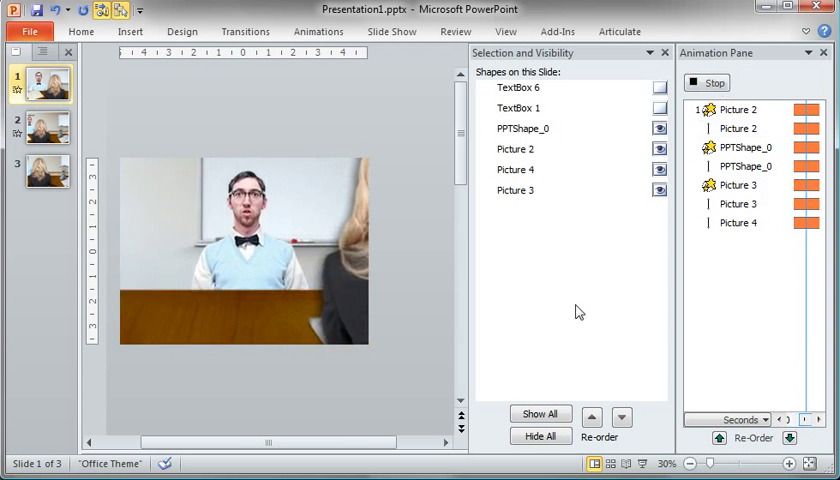